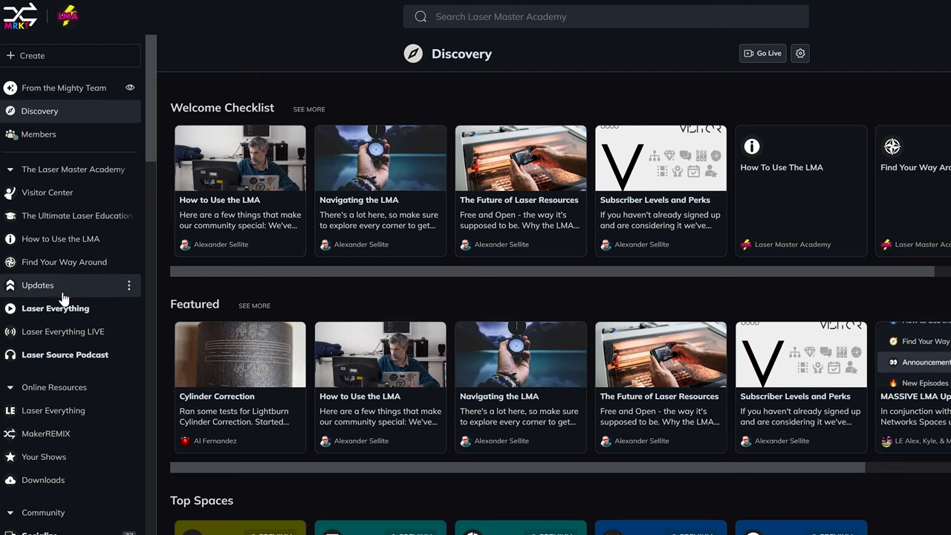
Reach the Fiber Laser forum under Support Forums and read a member's rotary question with its replies.
scroll(down, 3)
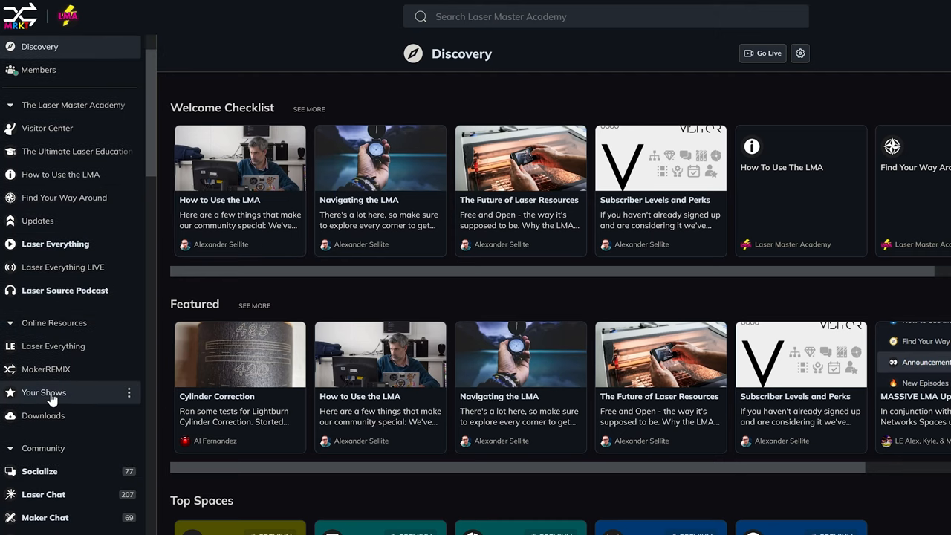
scroll(down, 3)
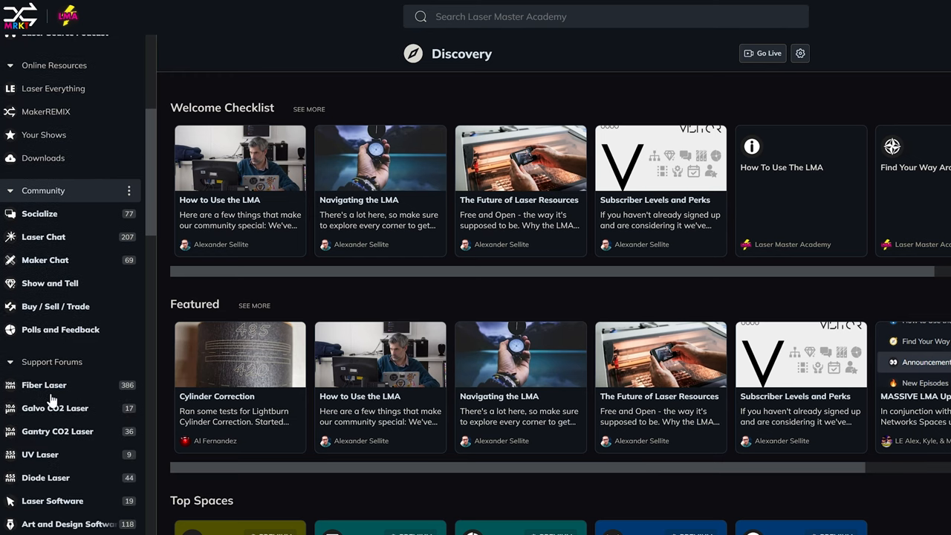
scroll(down, 3)
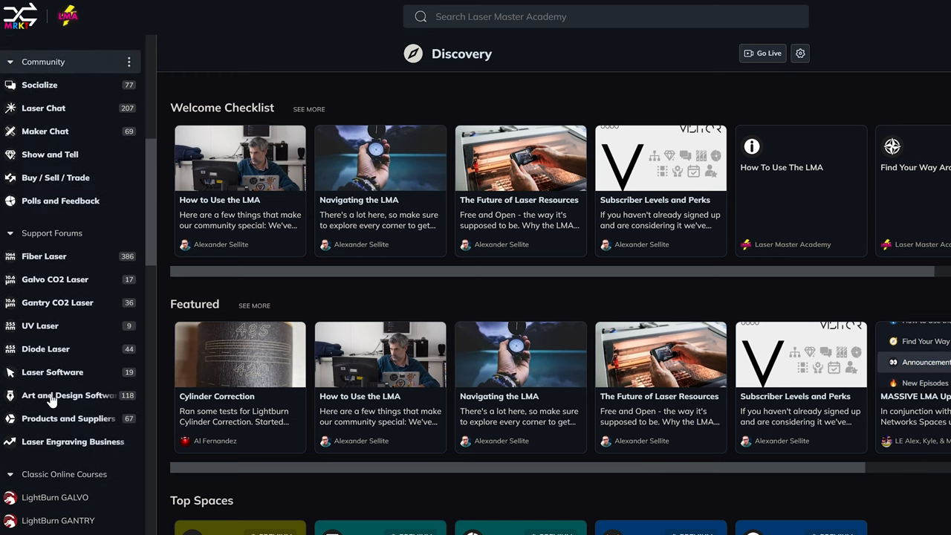
click(45, 255)
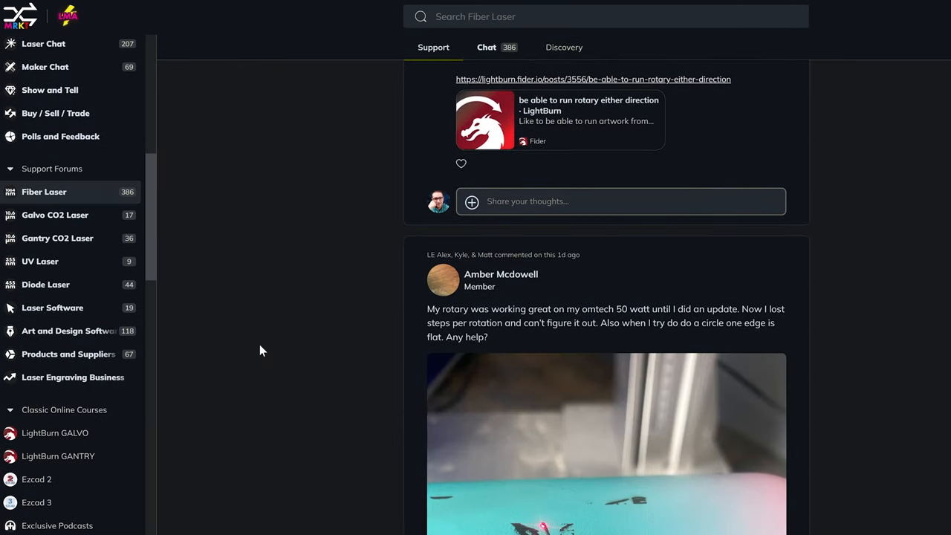
scroll(down, 3)
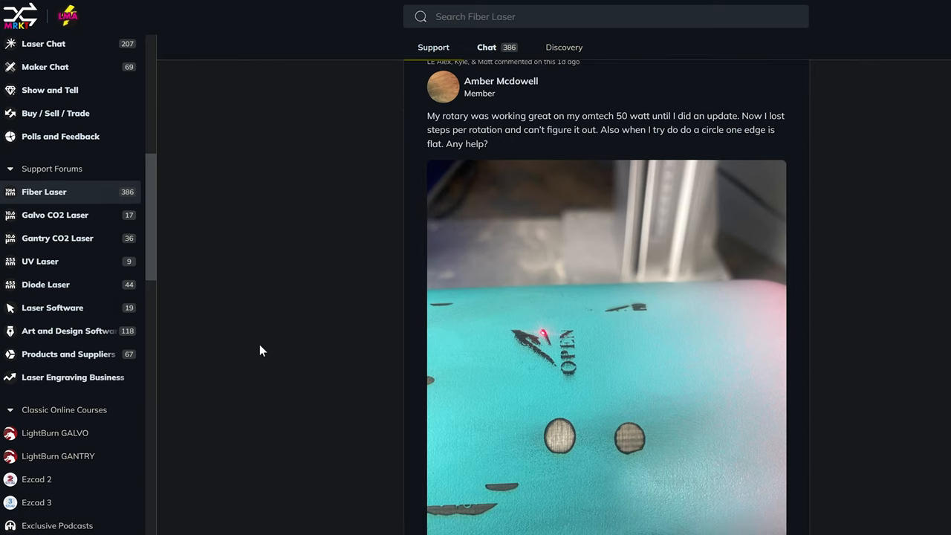
scroll(down, 3)
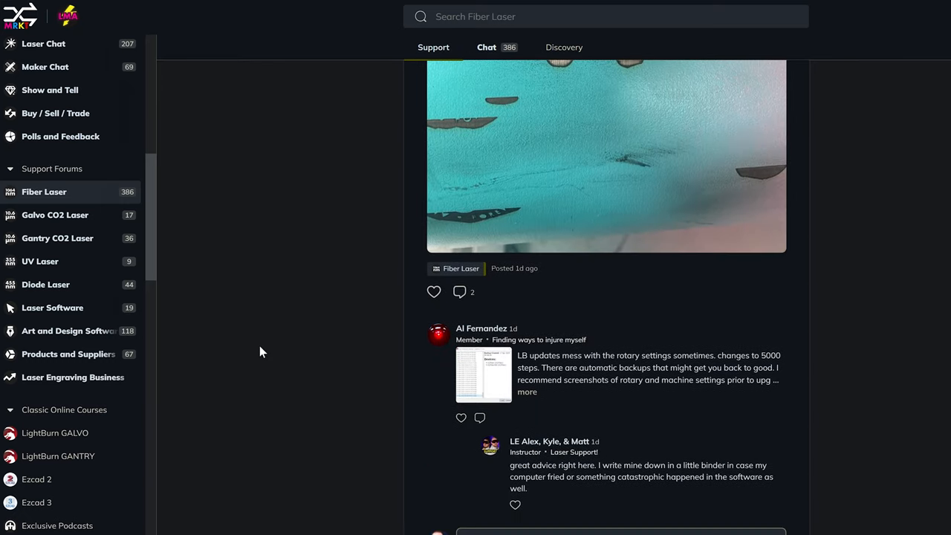
From L100 - Intro to Lasers, read lesson L2: A Brief History of Lasers with its text and photos.
click(63, 392)
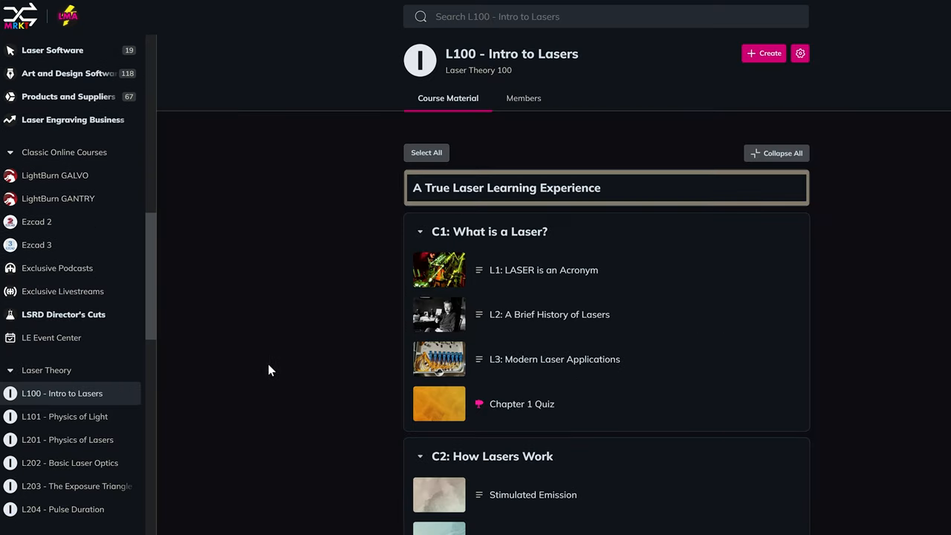
mouse_move(547, 330)
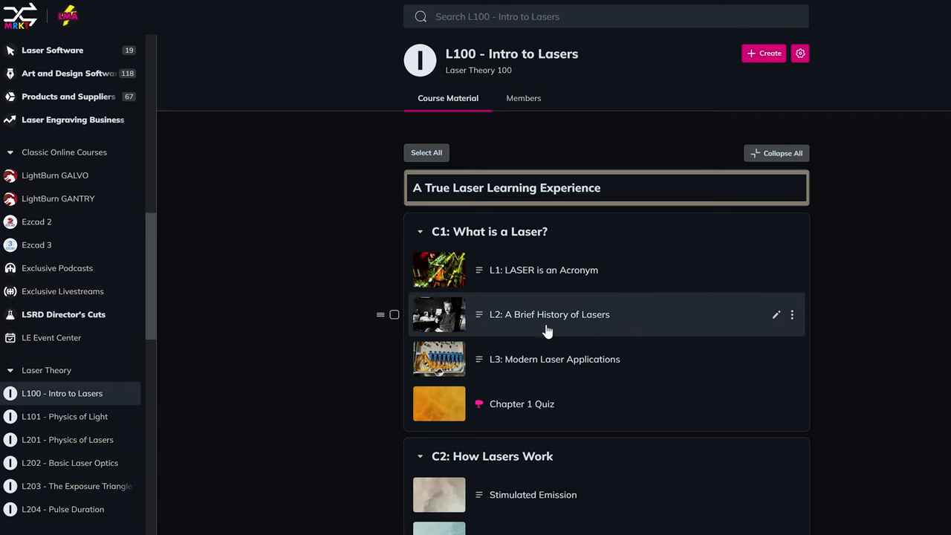
click(550, 315)
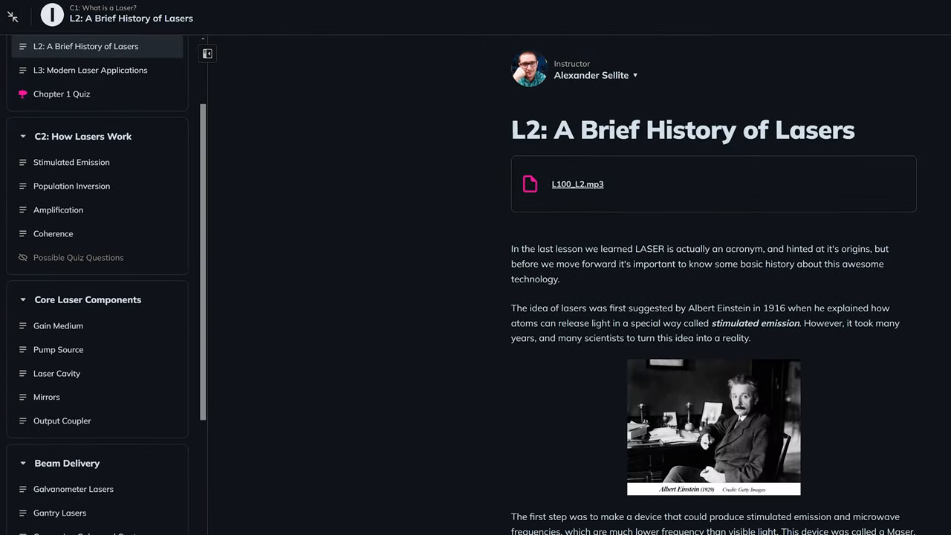
scroll(down, 3)
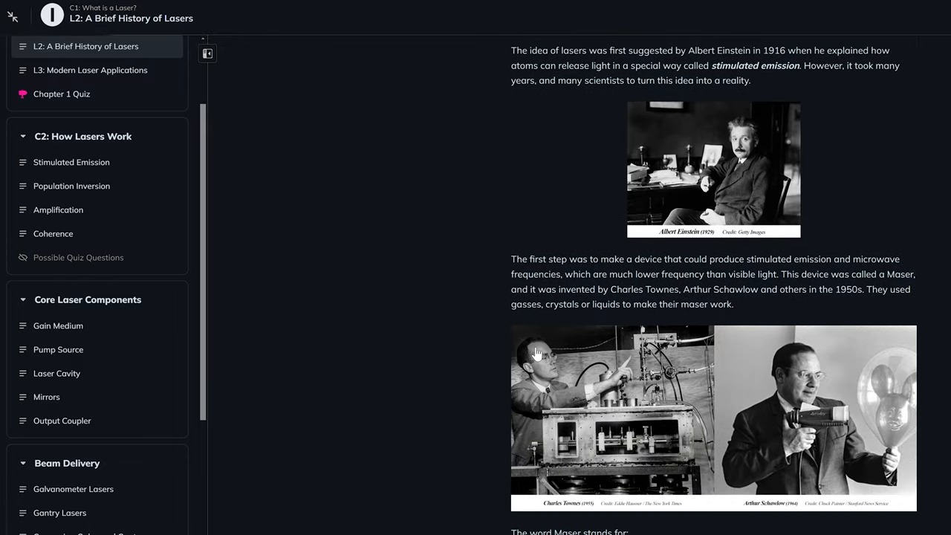
scroll(down, 3)
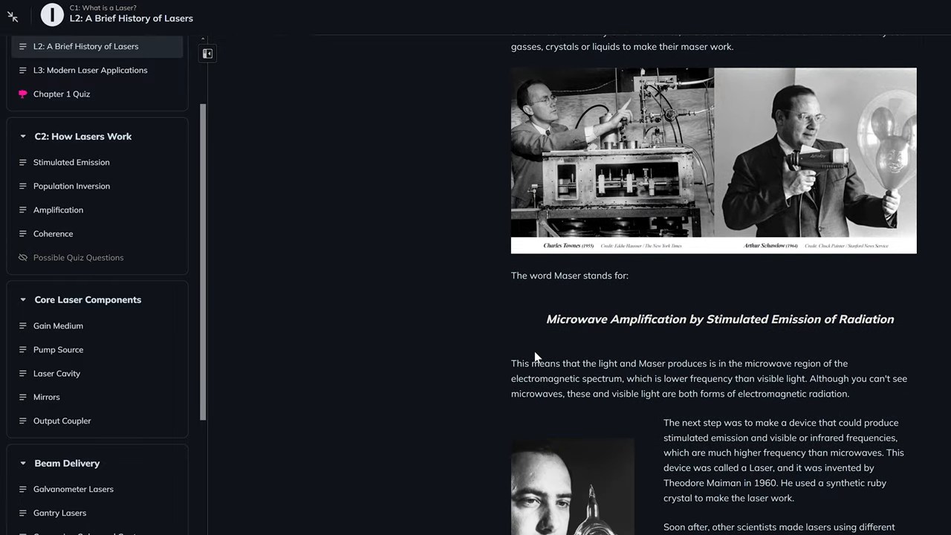